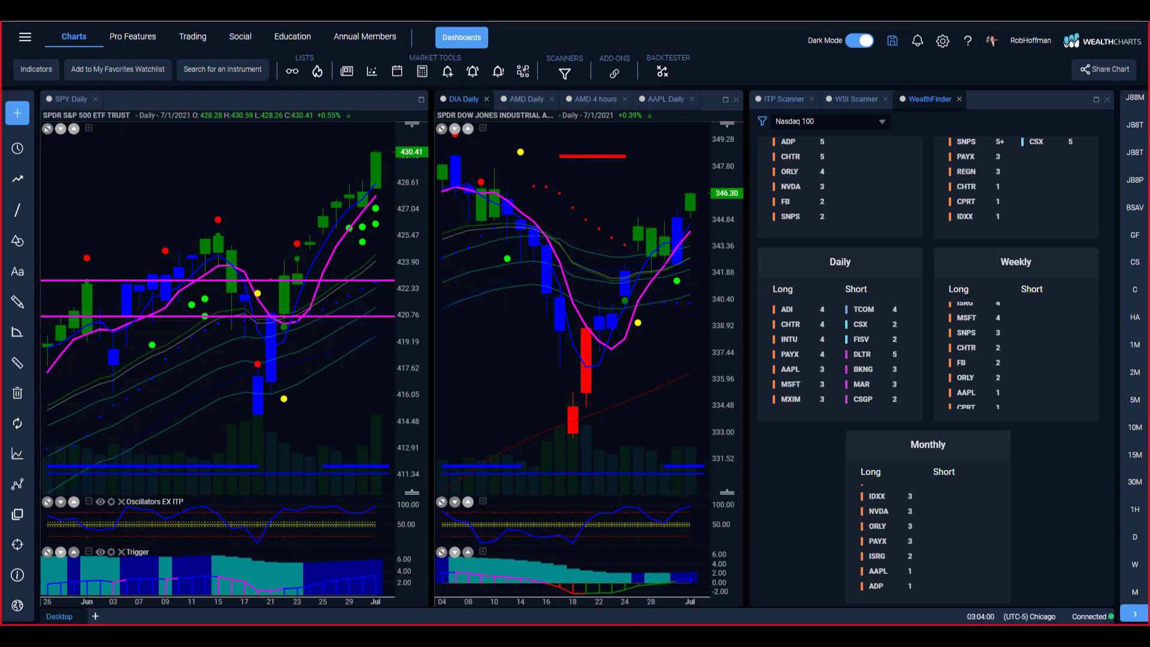
mouse_move(217, 243)
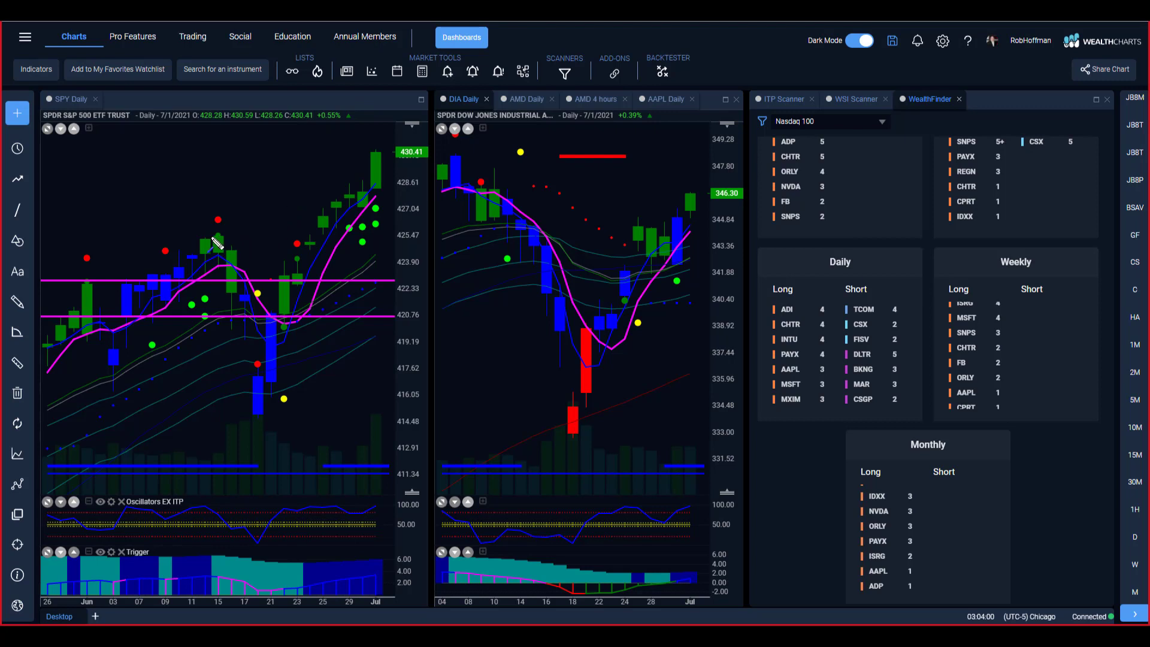
mouse_move(217, 244)
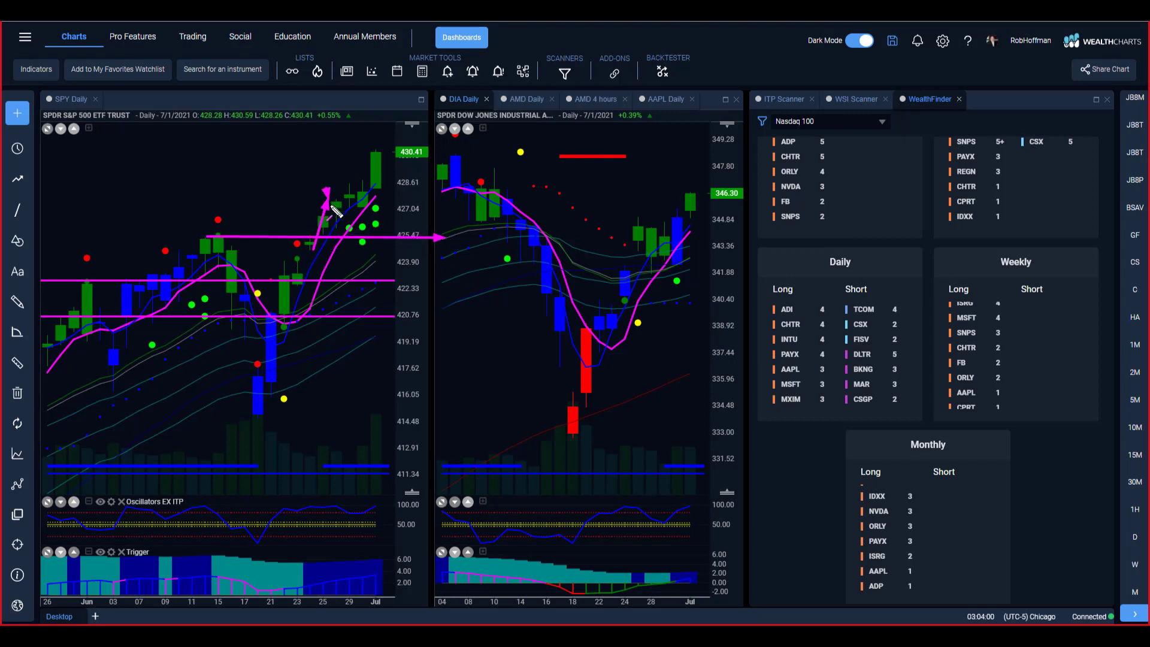
mouse_move(343, 245)
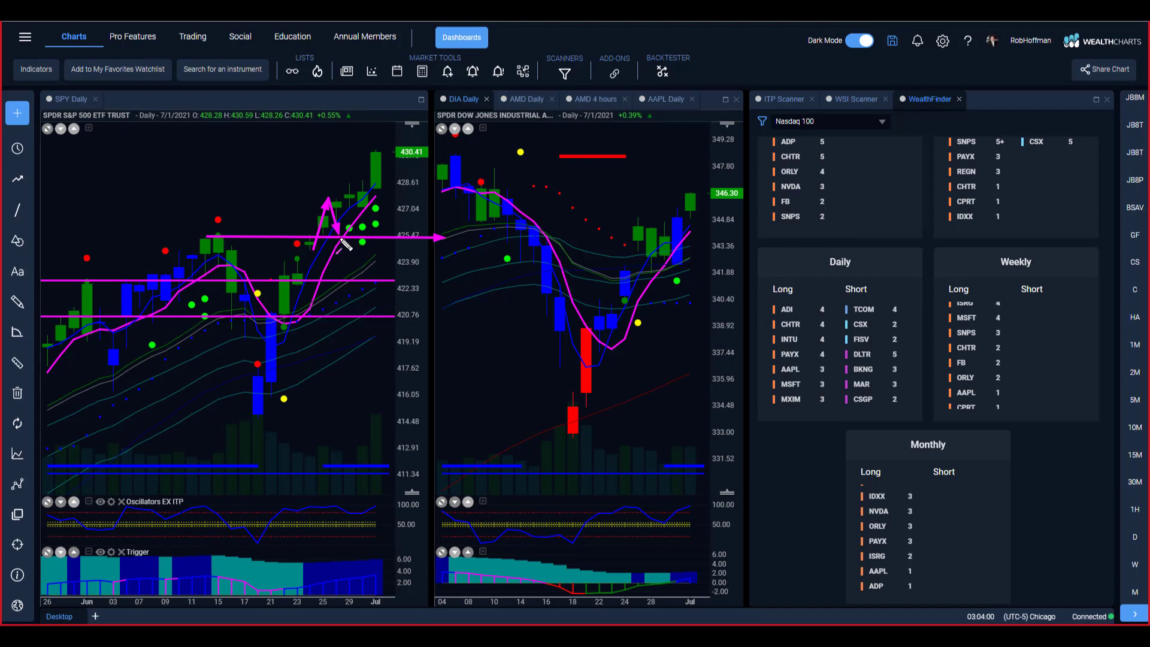
mouse_move(358, 208)
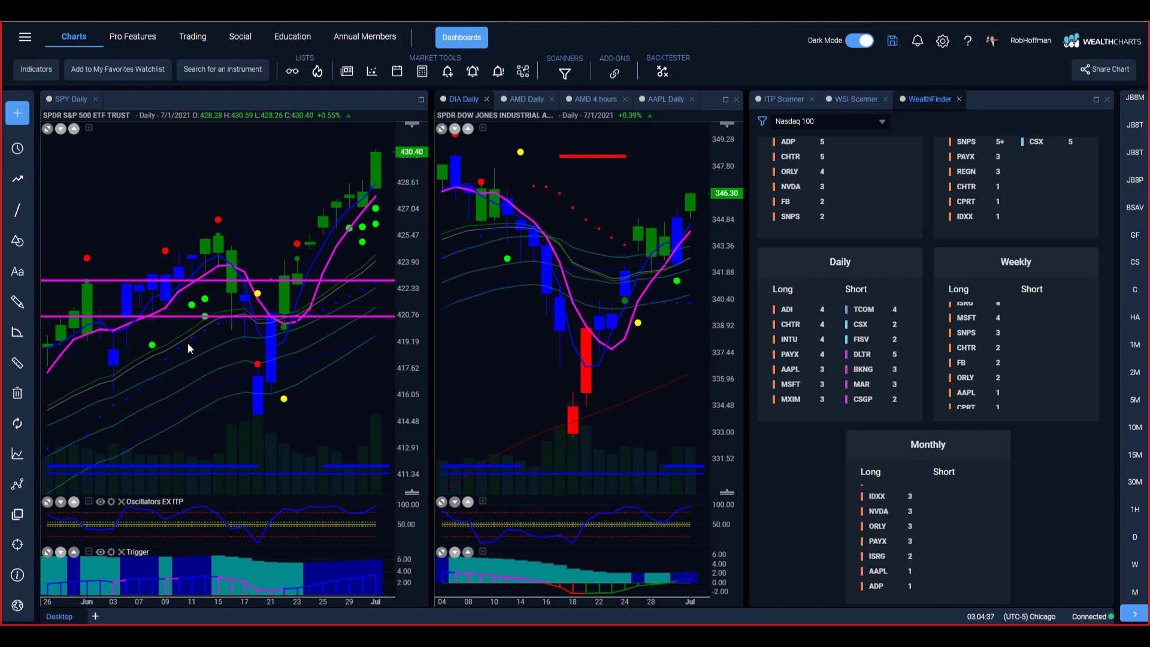
mouse_move(142, 372)
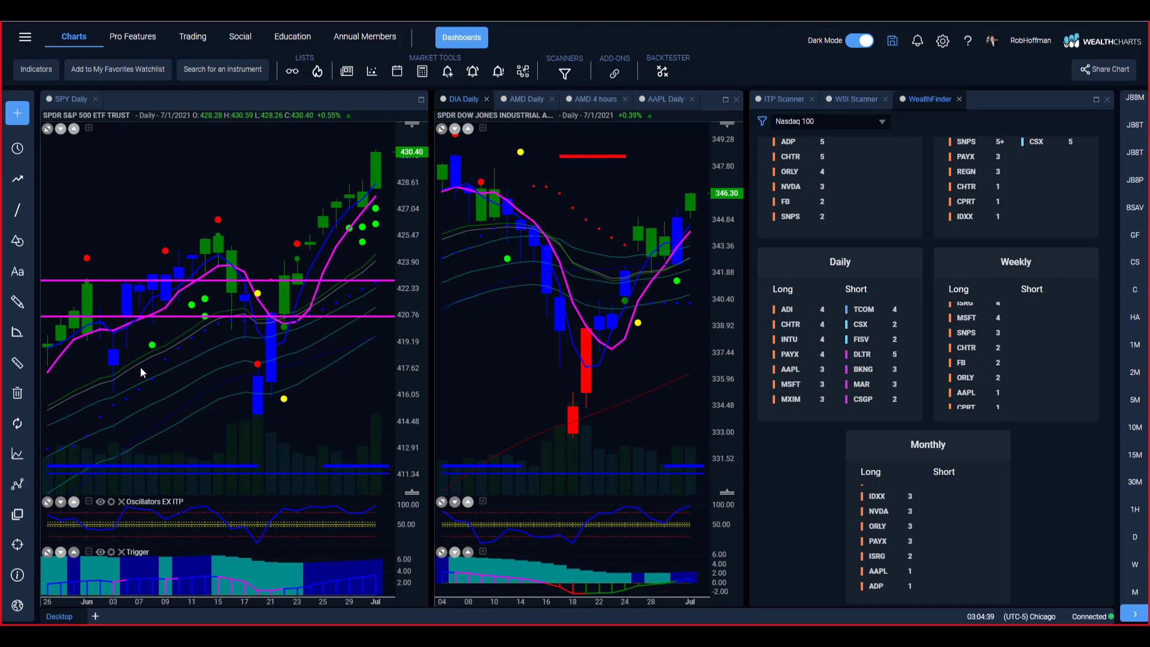
mouse_move(126, 377)
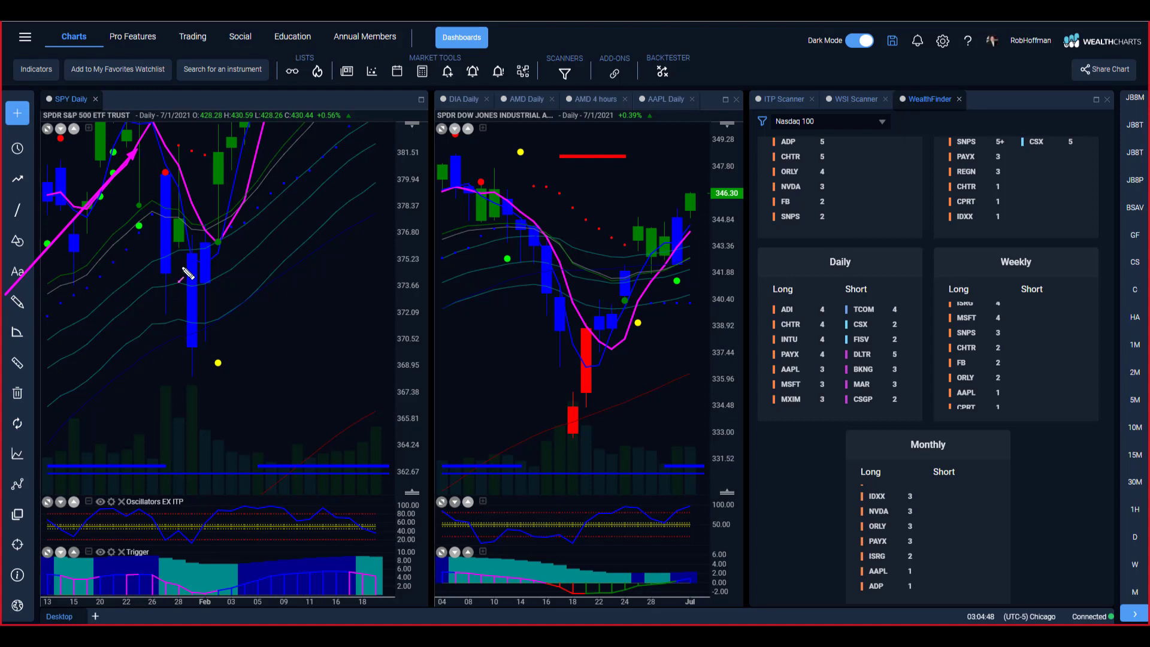
Mark SPY's February low and recent rally with temporary arrows on the daily chart
left_click_drag(207, 258, 201, 352)
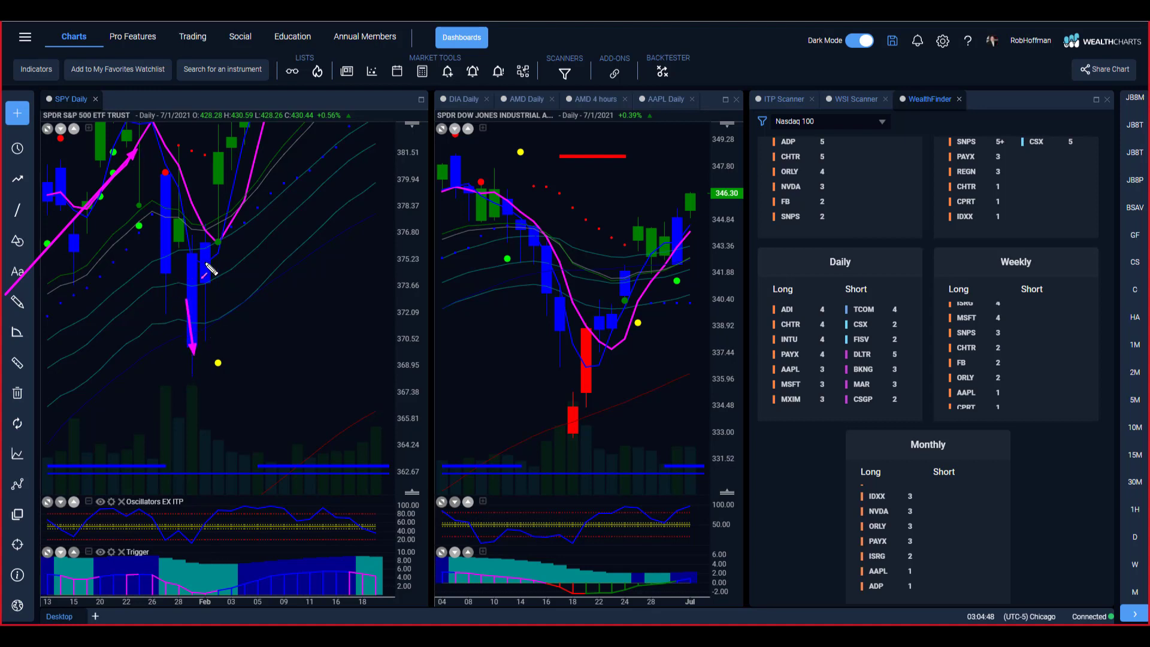
left_click_drag(208, 277, 215, 372)
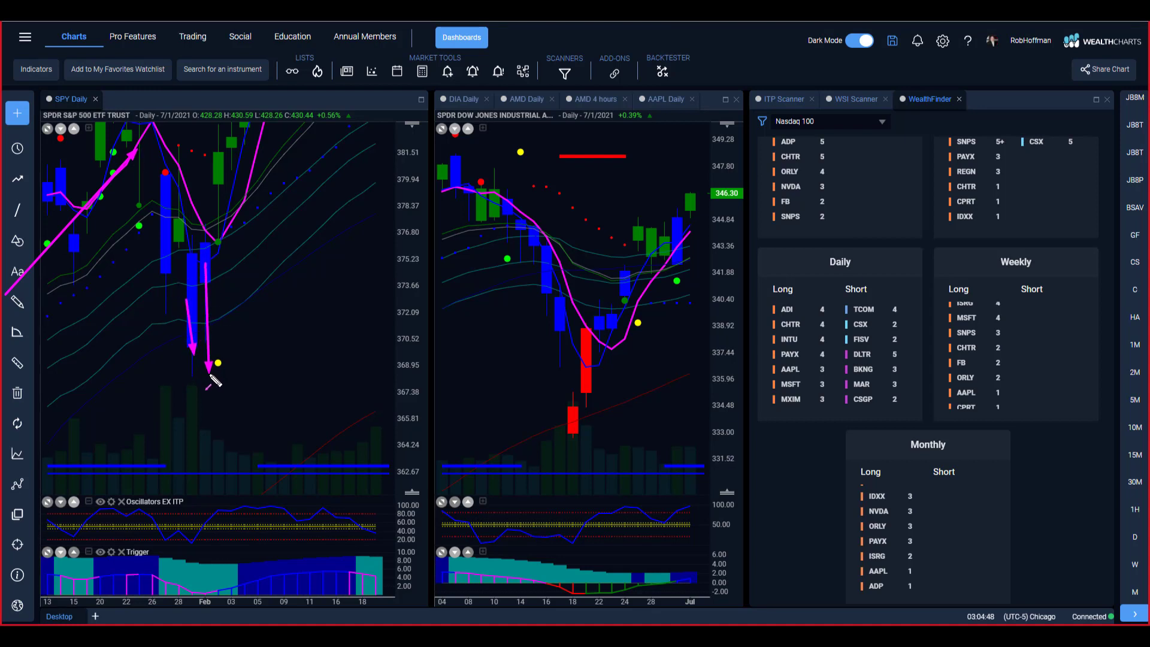
mouse_move(141, 370)
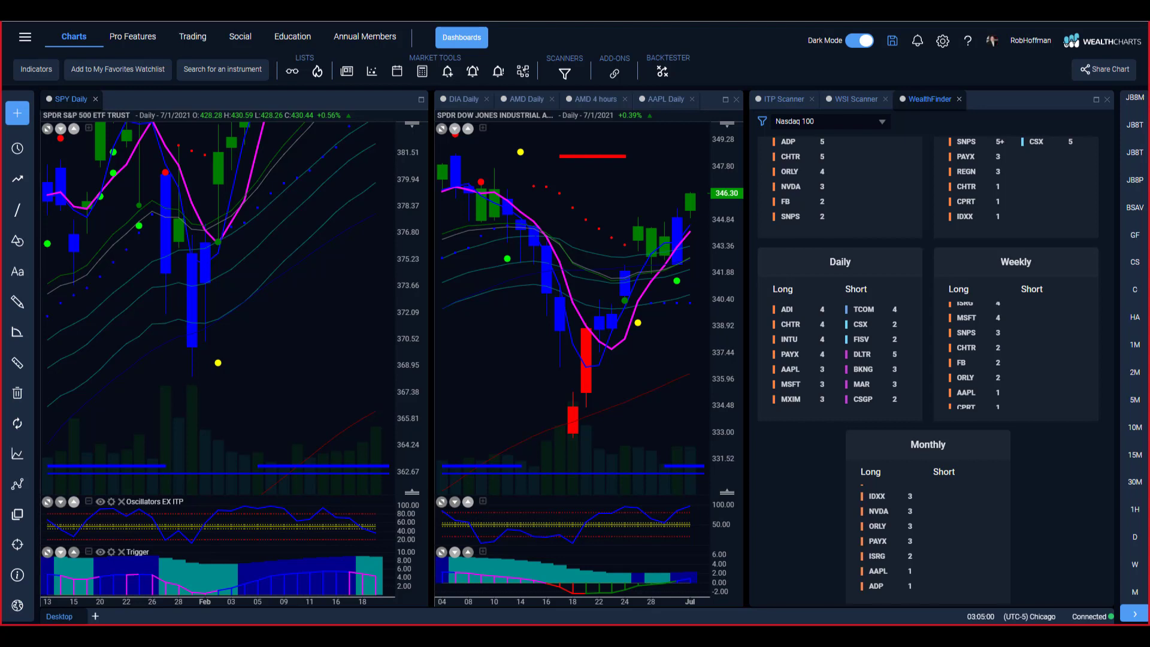
left_click_drag(99, 372, 203, 306)
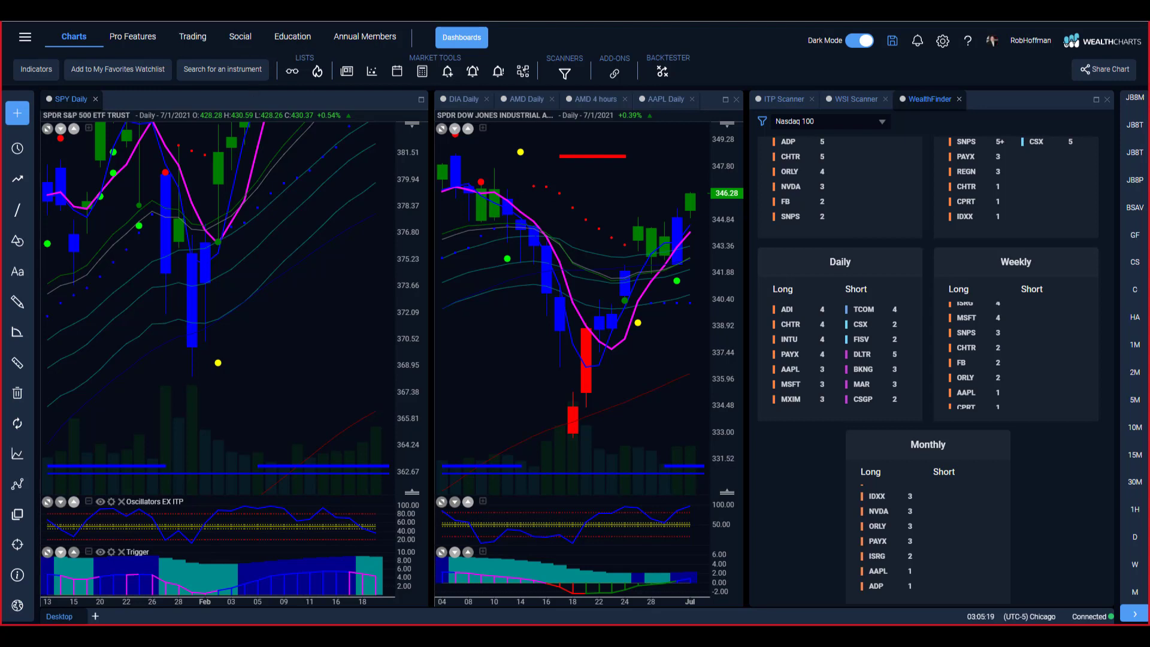
left_click_drag(58, 334, 221, 224)
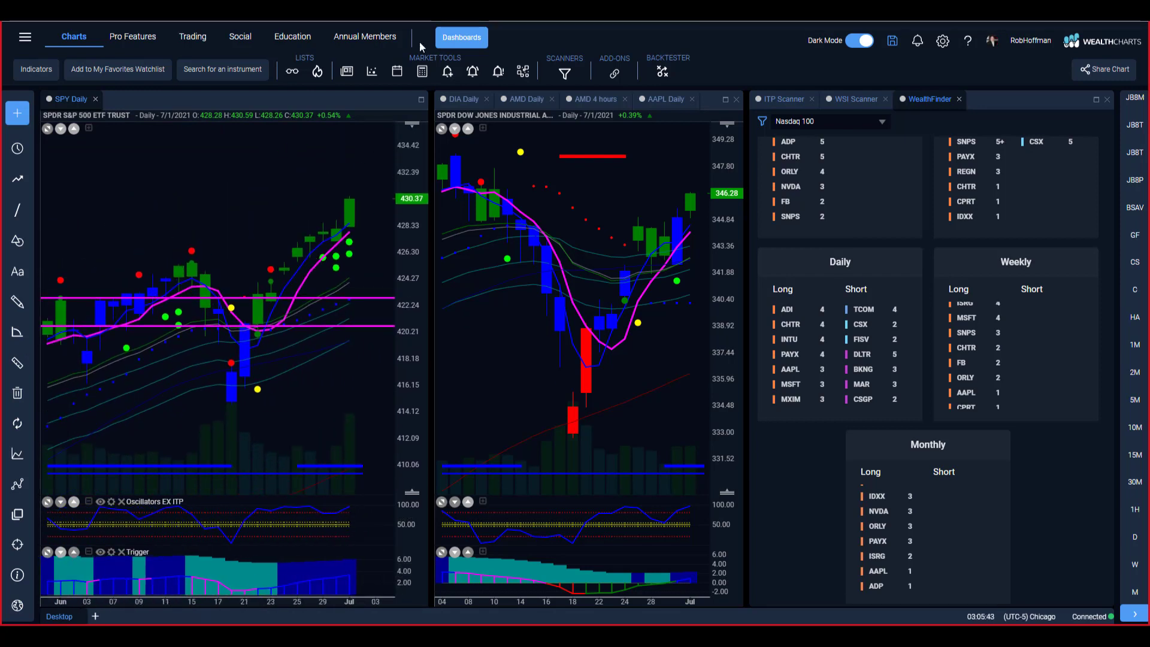
left_click_drag(264, 300, 366, 209)
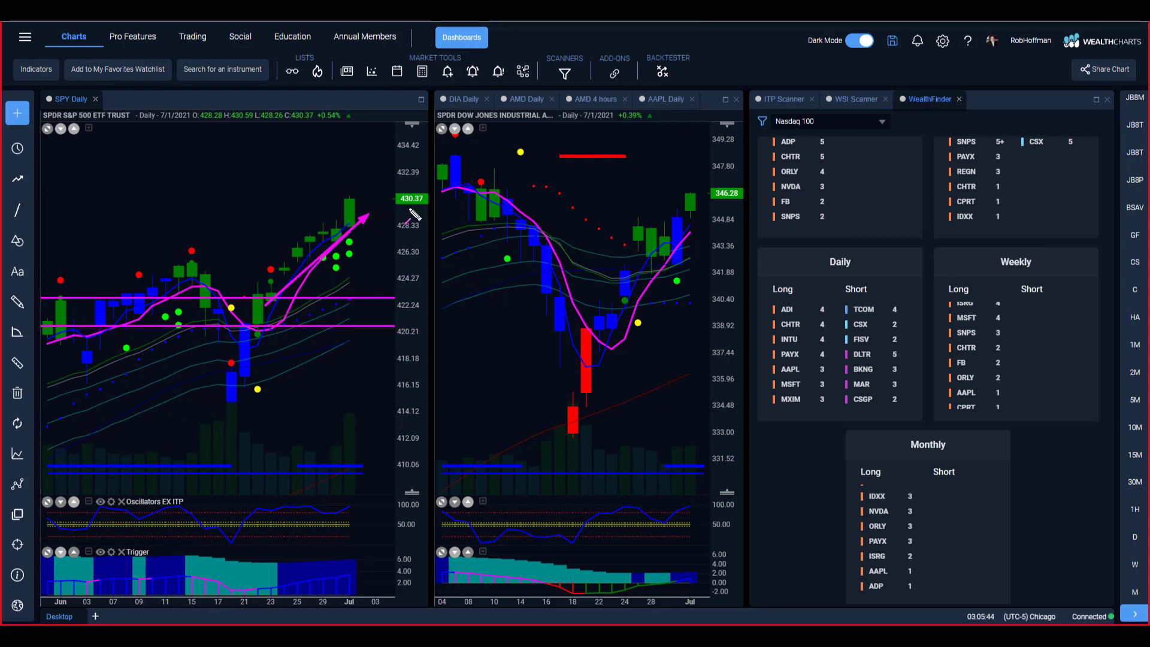
left_click_drag(573, 418, 638, 228)
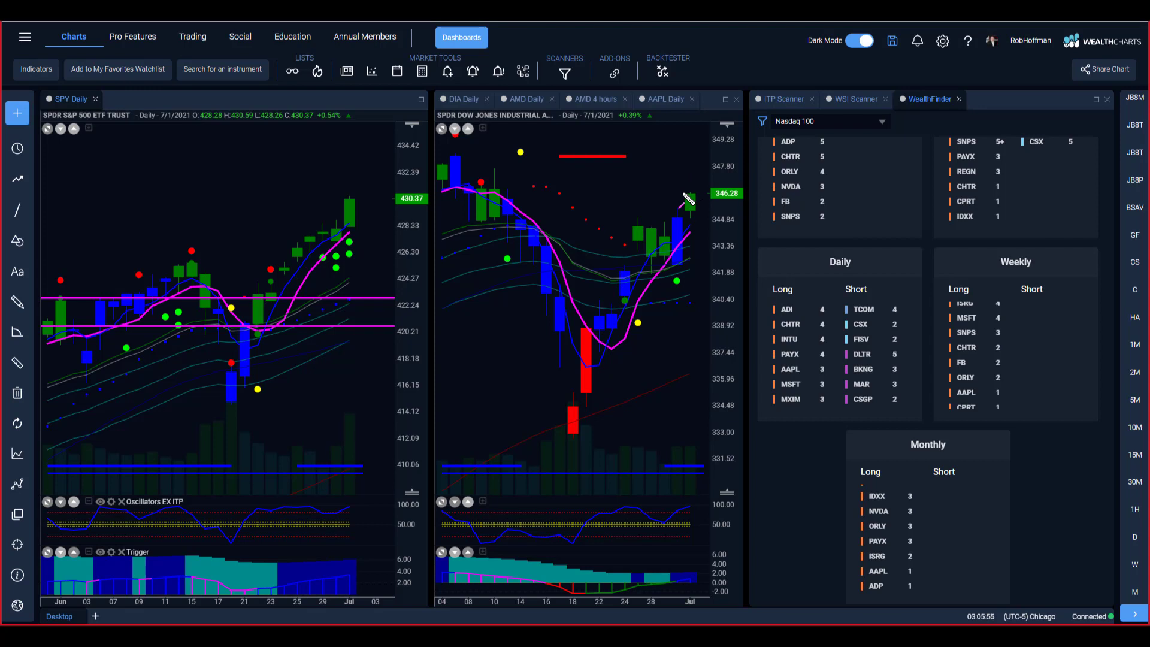
mouse_move(620, 194)
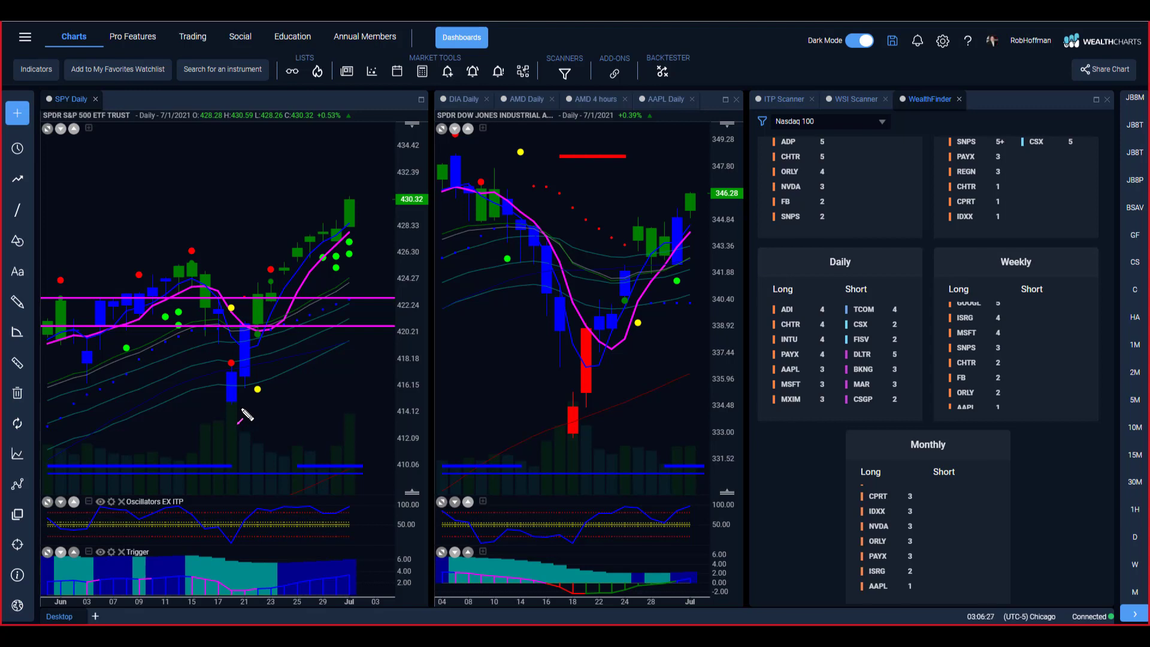
mouse_move(242, 417)
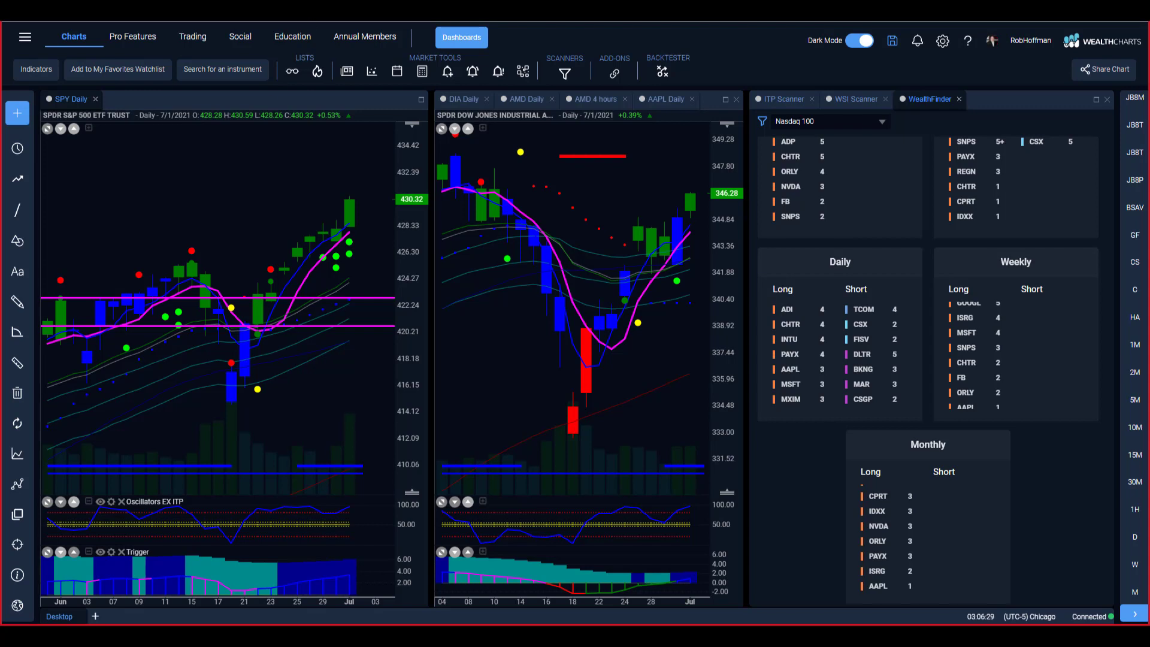
mouse_move(249, 180)
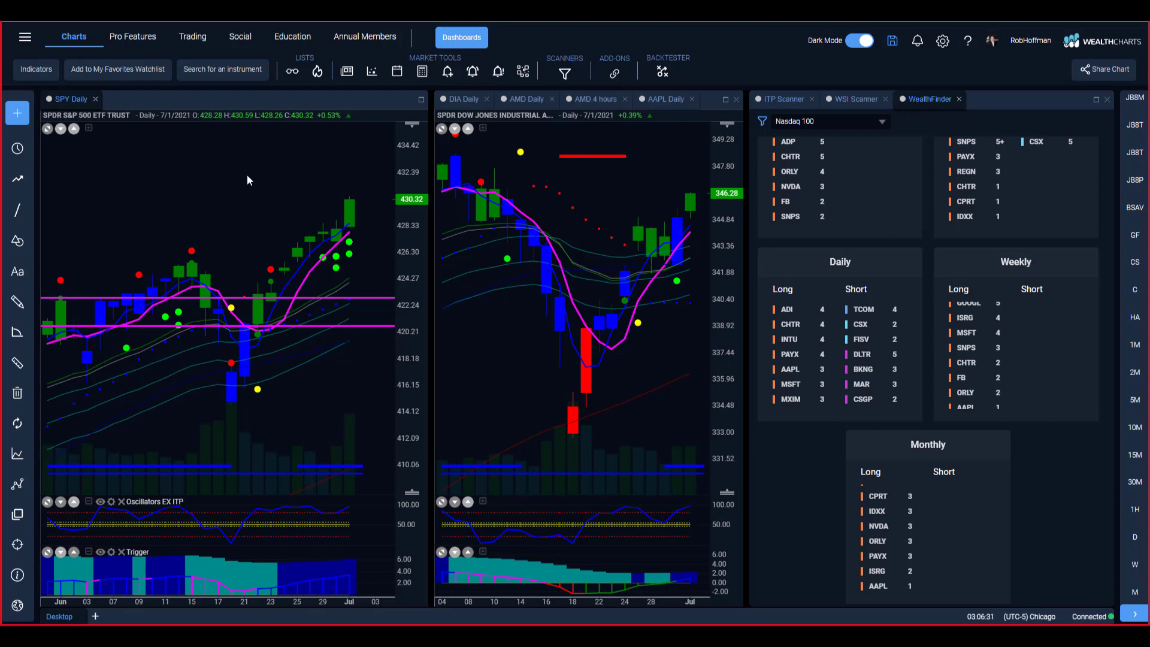
Browse the Premium indicator catalogue without adding any, then show the WSI Scanner Nasdaq 100 list
left_click(36, 69)
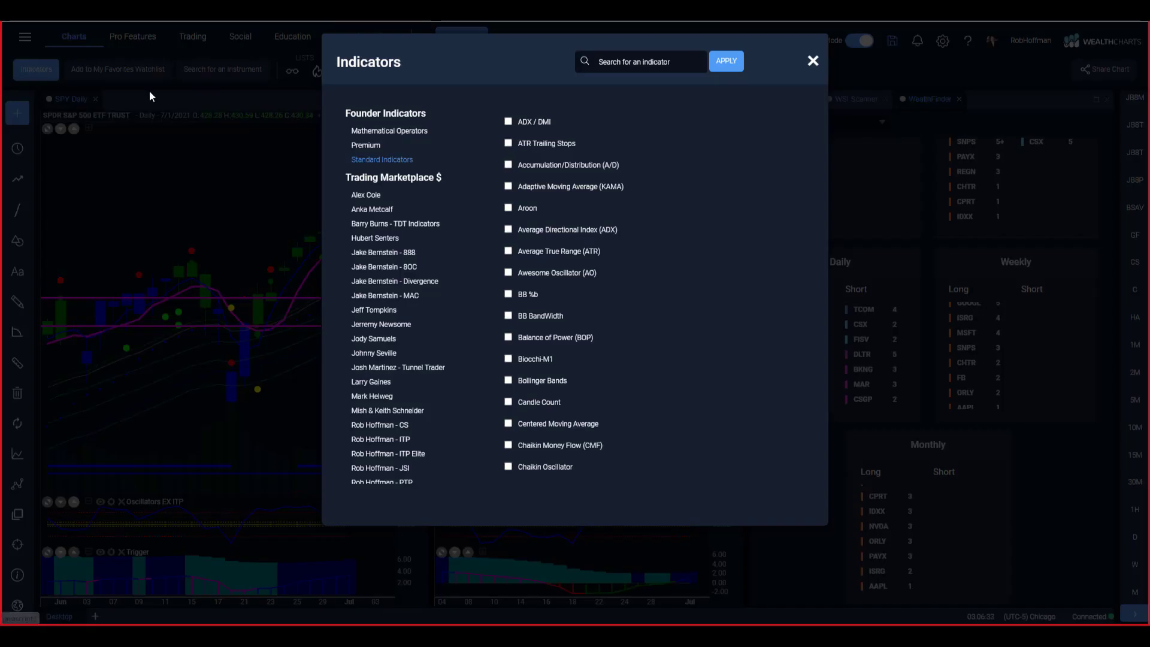
left_click(365, 144)
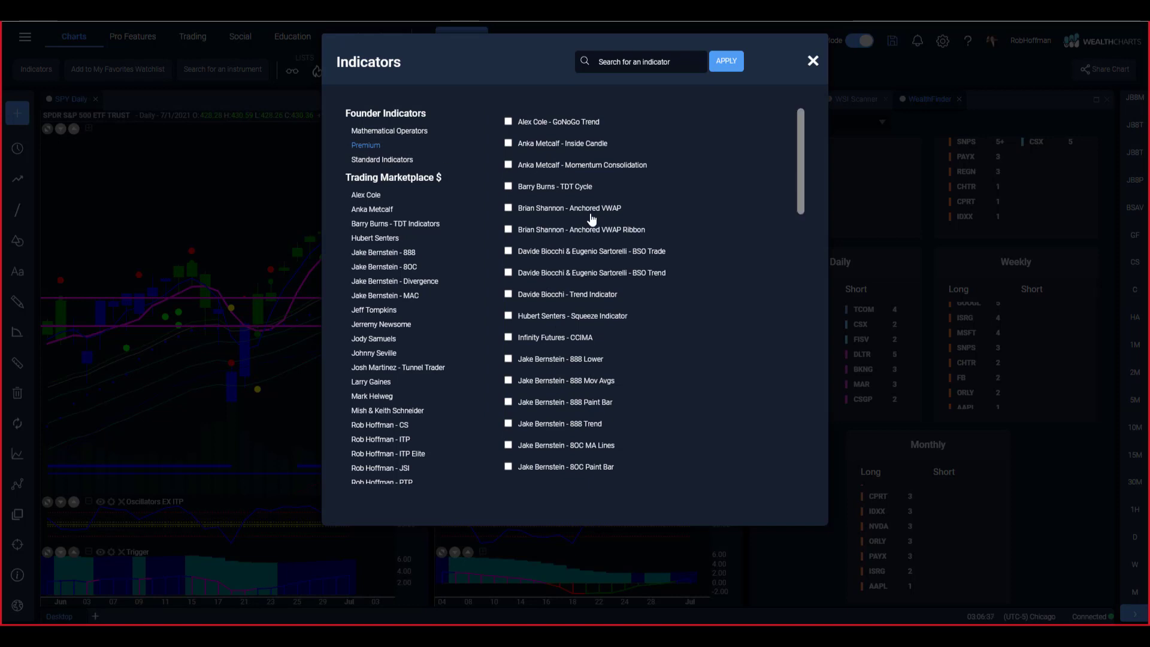
scroll("down", 3)
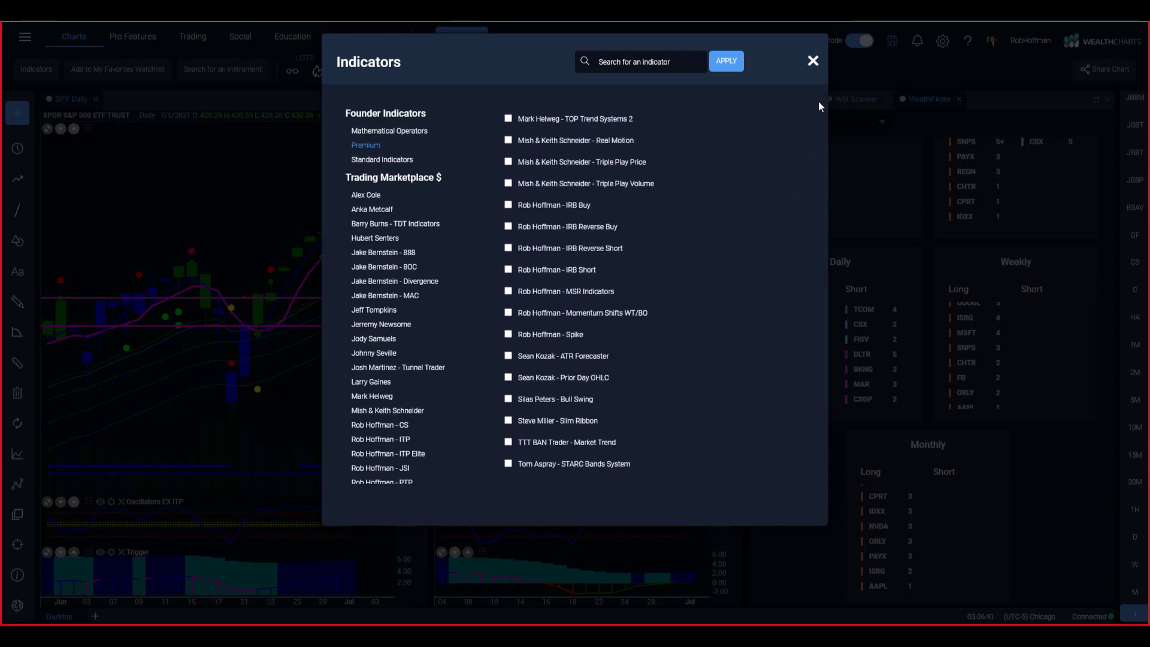
left_click(812, 60)
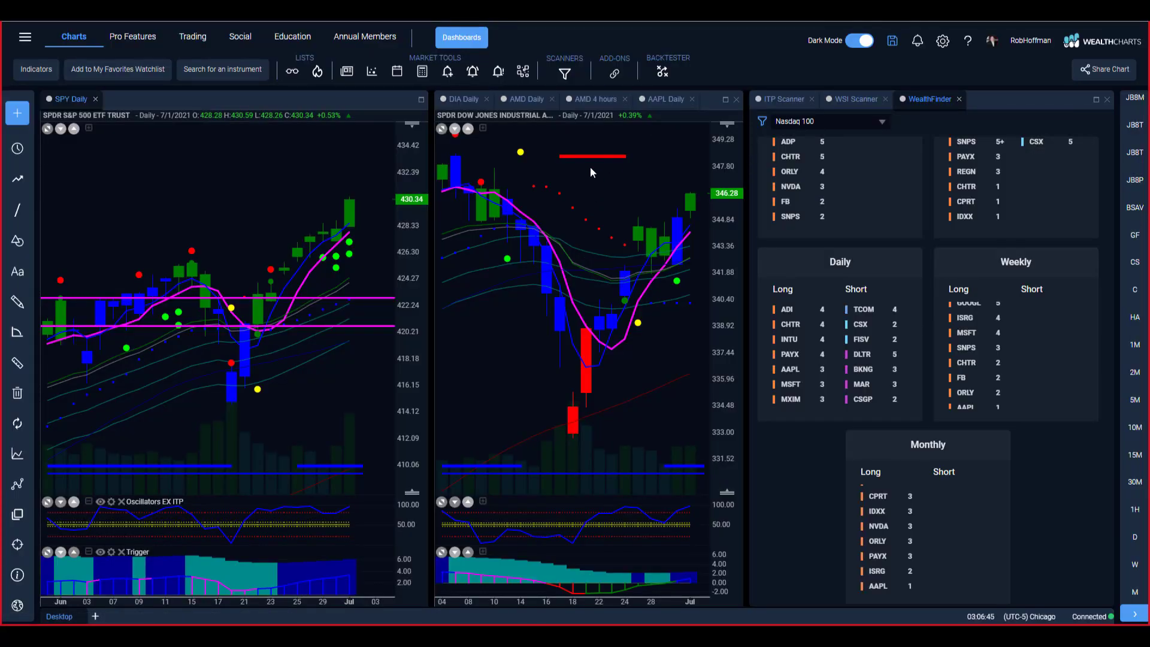
mouse_move(848, 139)
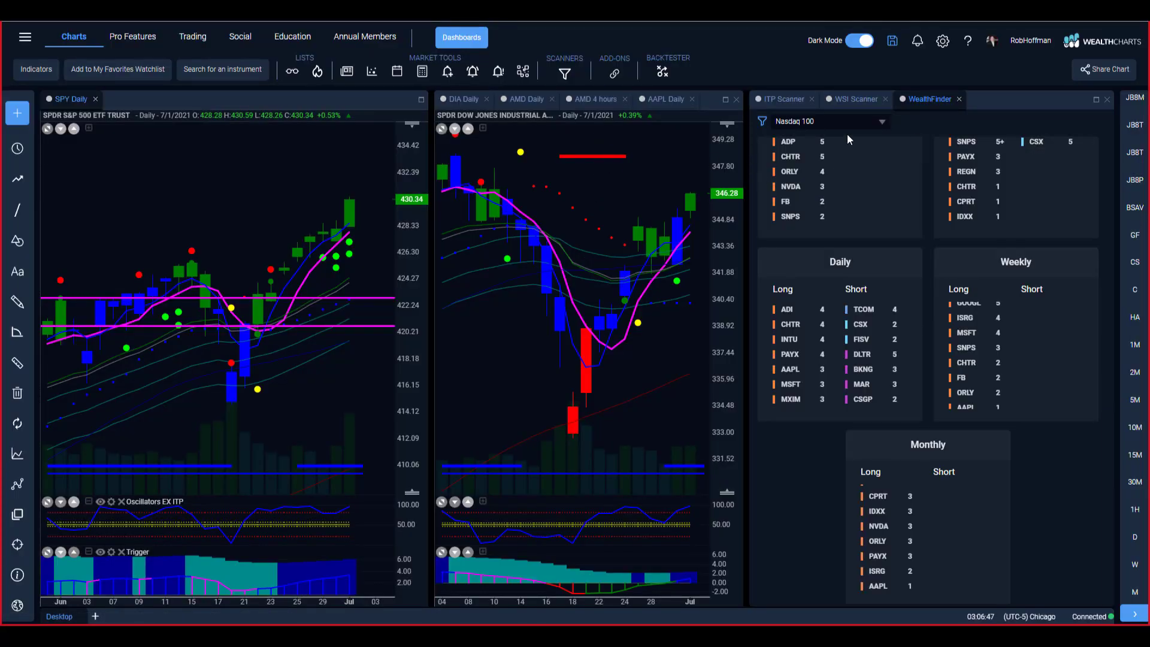
mouse_move(941, 112)
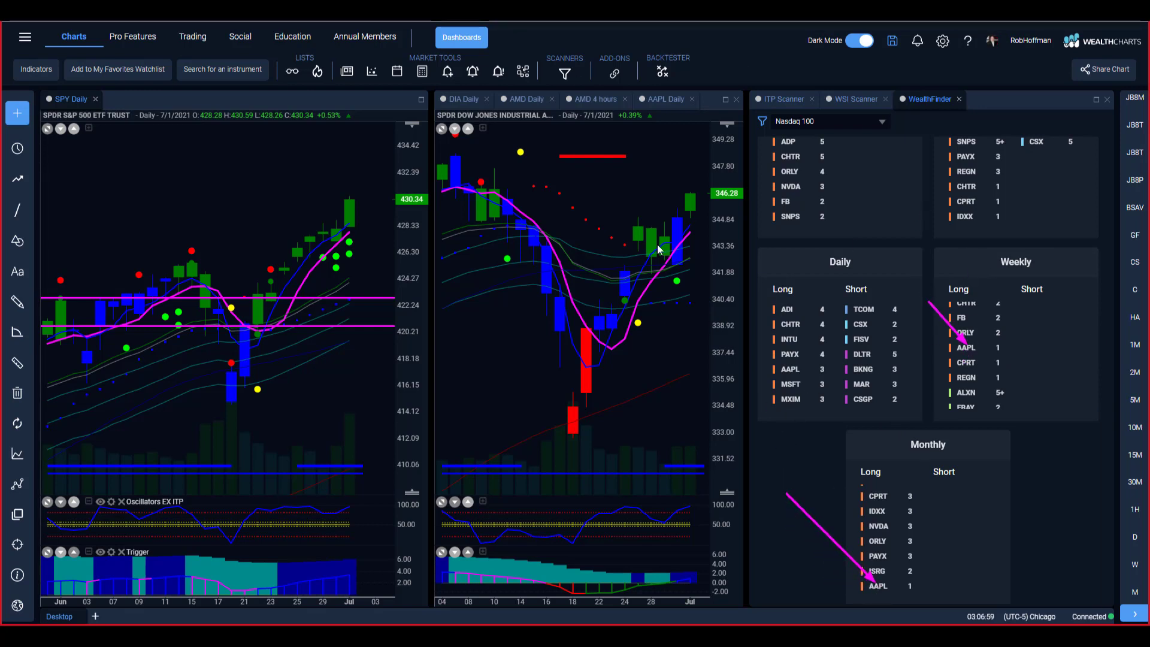
left_click(856, 99)
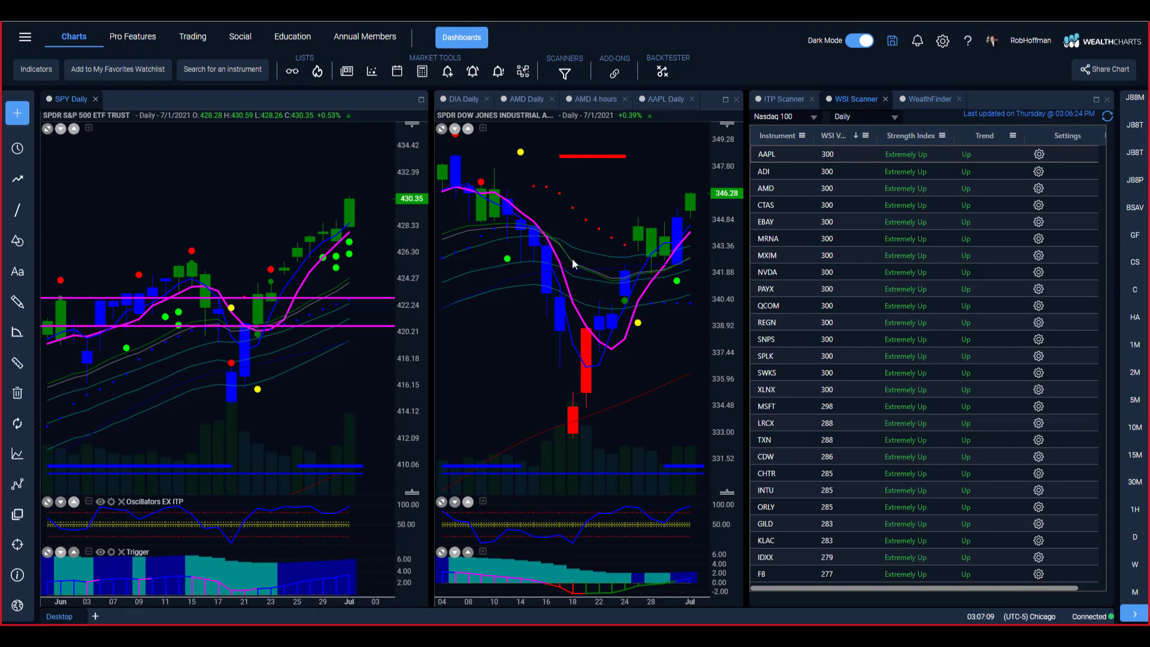
Show AAPL daily bars in the middle chart and sketch a temporary arrow along its uptrend
left_click(664, 98)
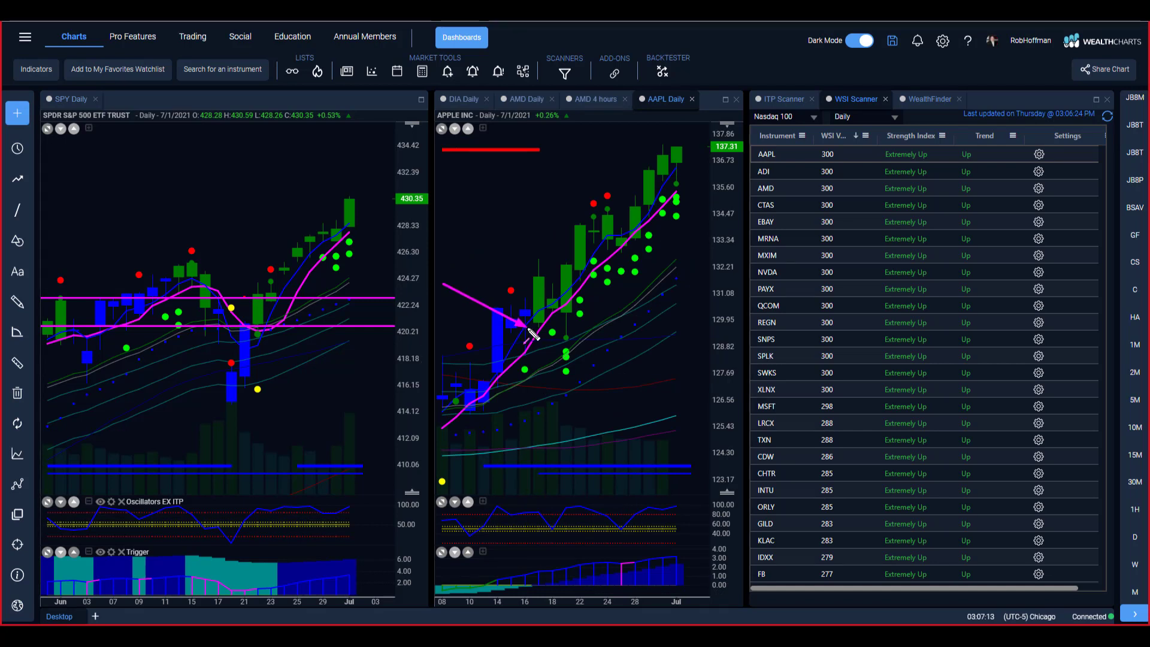
mouse_move(548, 287)
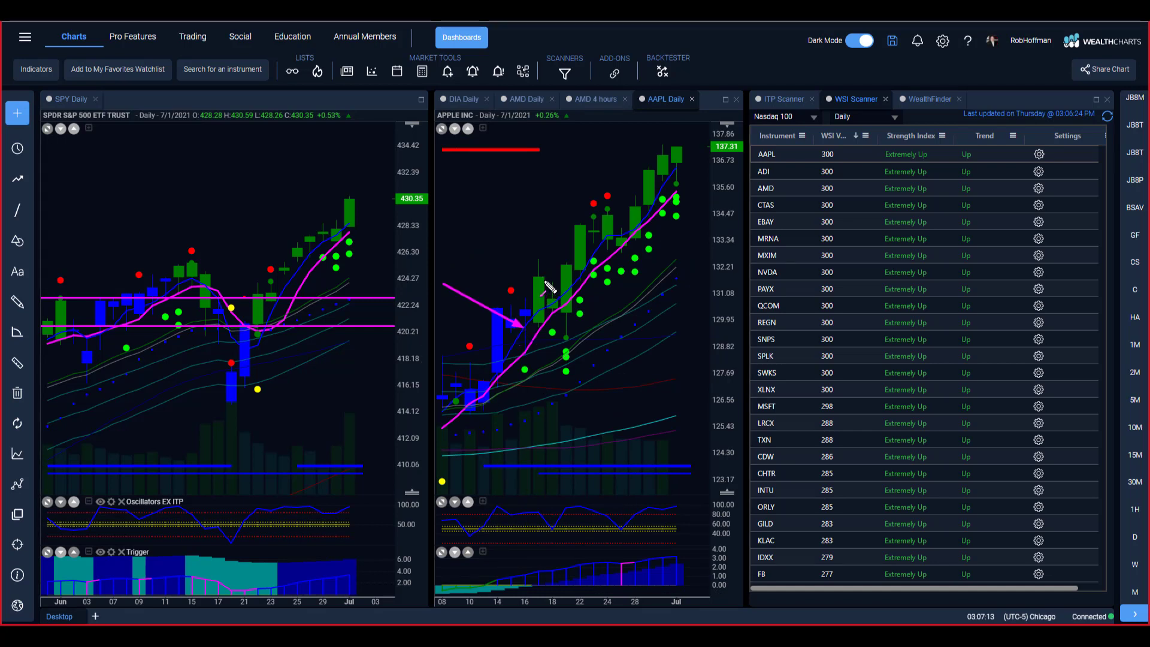
left_click_drag(567, 279, 685, 279)
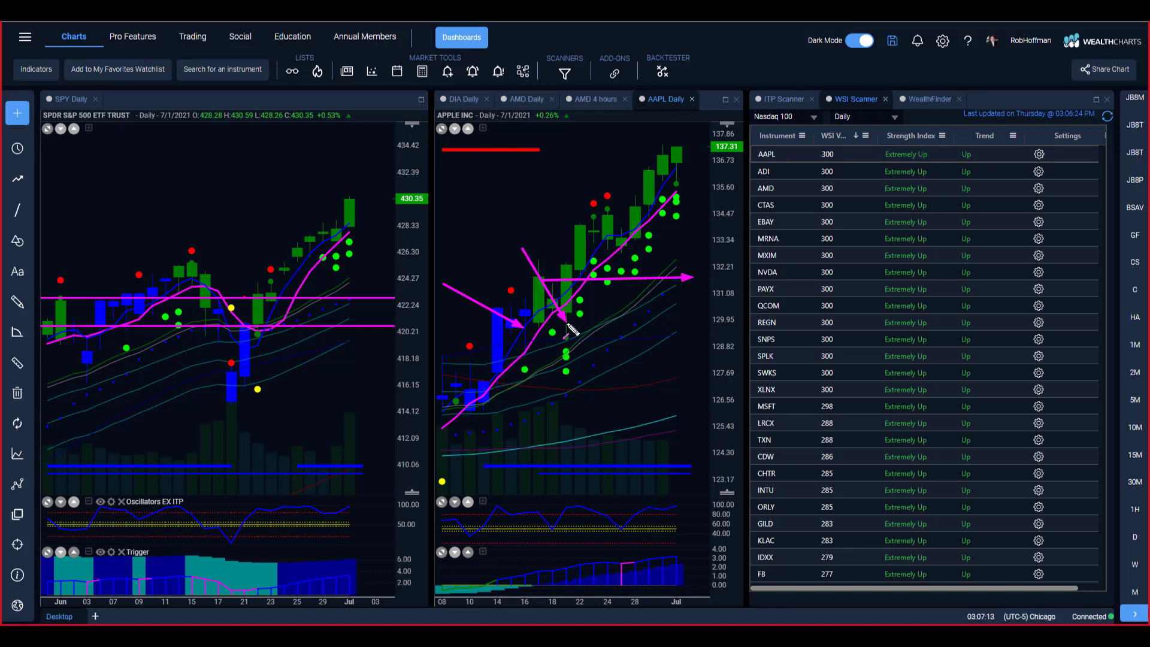
mouse_move(612, 225)
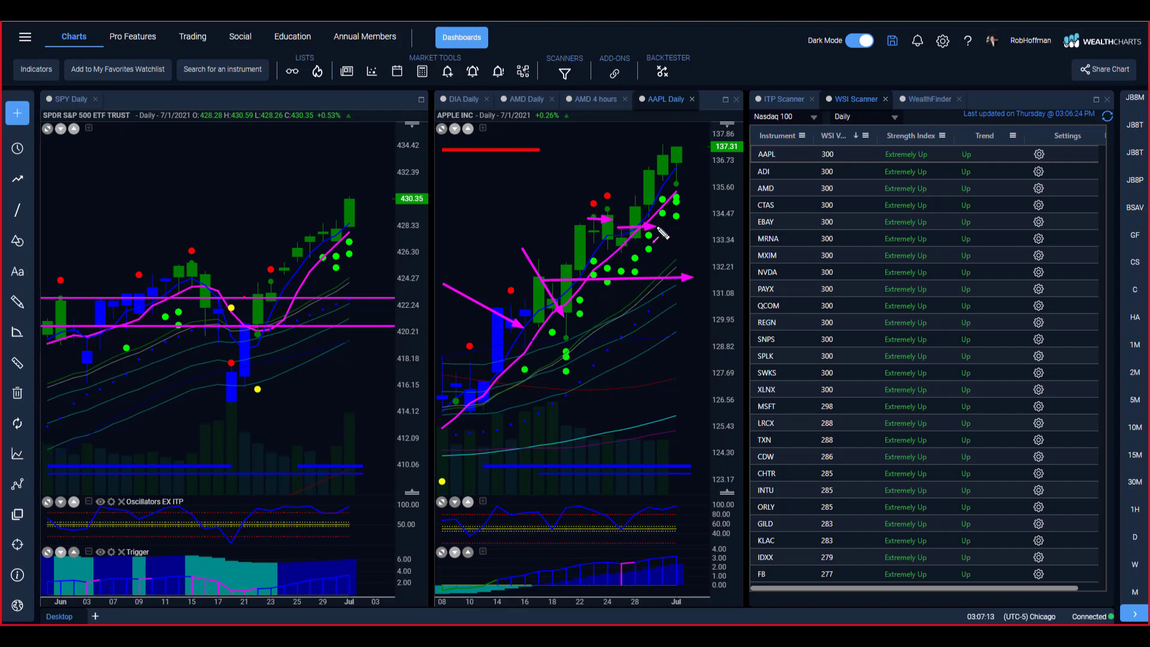
mouse_move(632, 251)
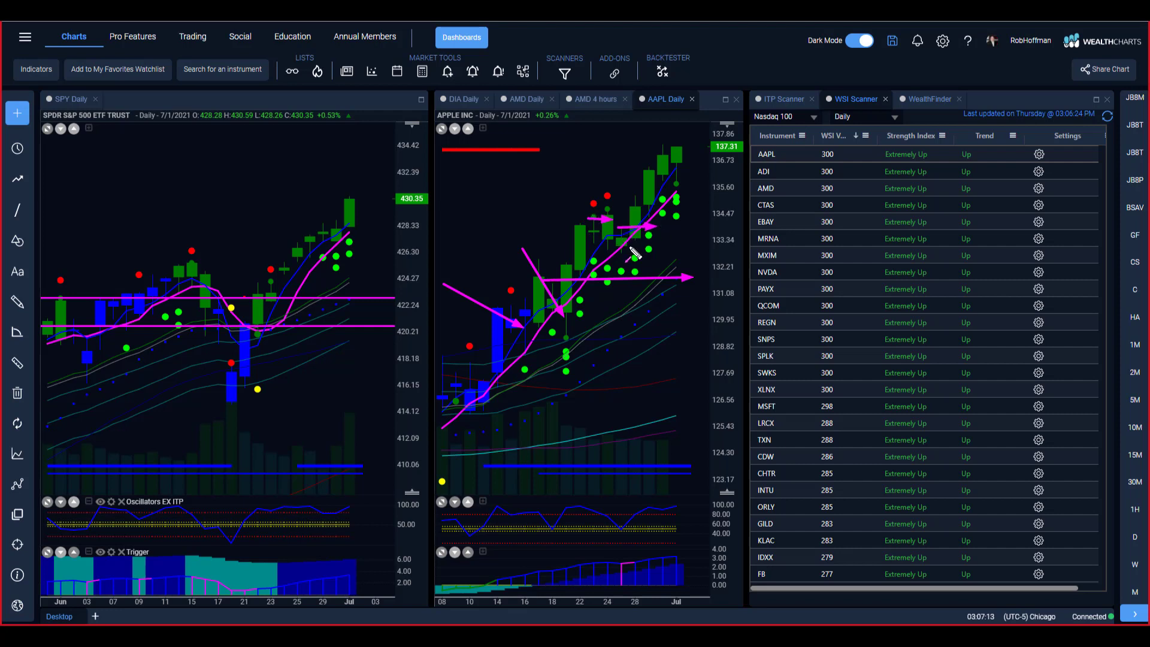
mouse_move(690, 162)
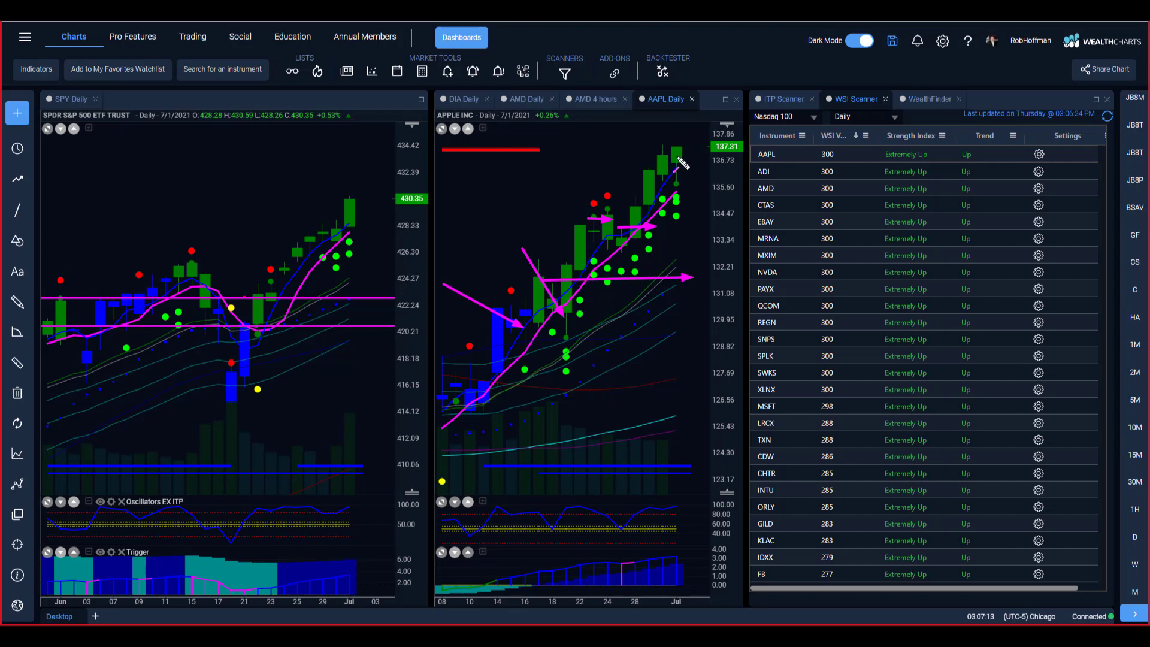
mouse_move(674, 150)
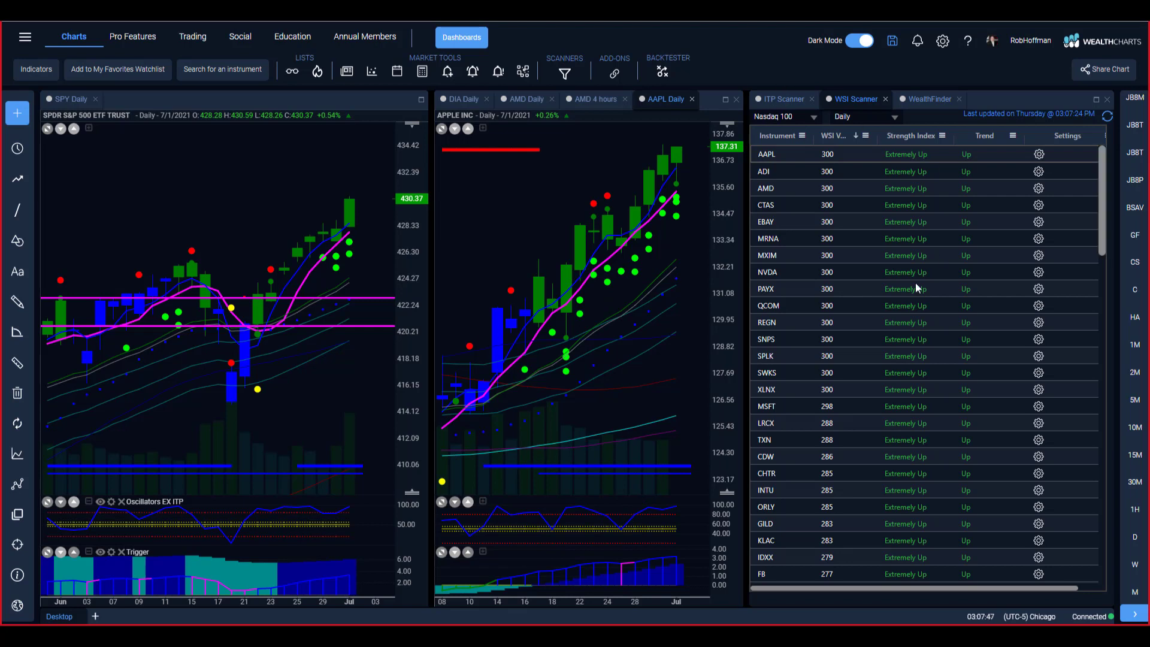
mouse_move(917, 289)
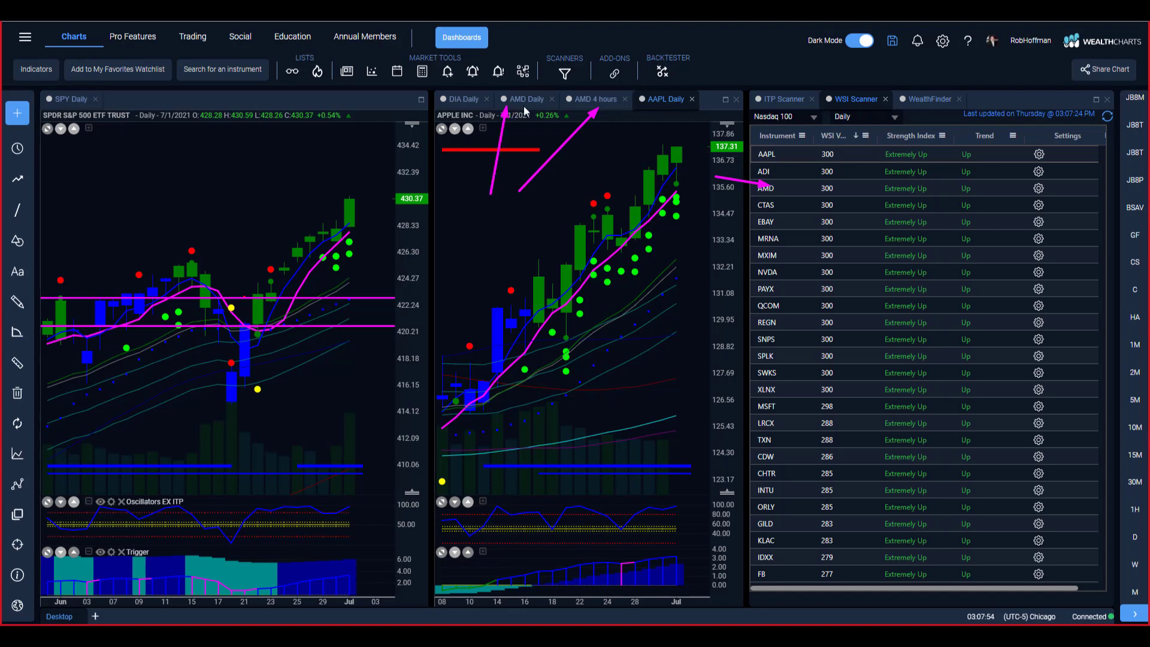
Show AMD on the 4-hour timeframe and mark its rising candles with temporary arrows
left_click(594, 98)
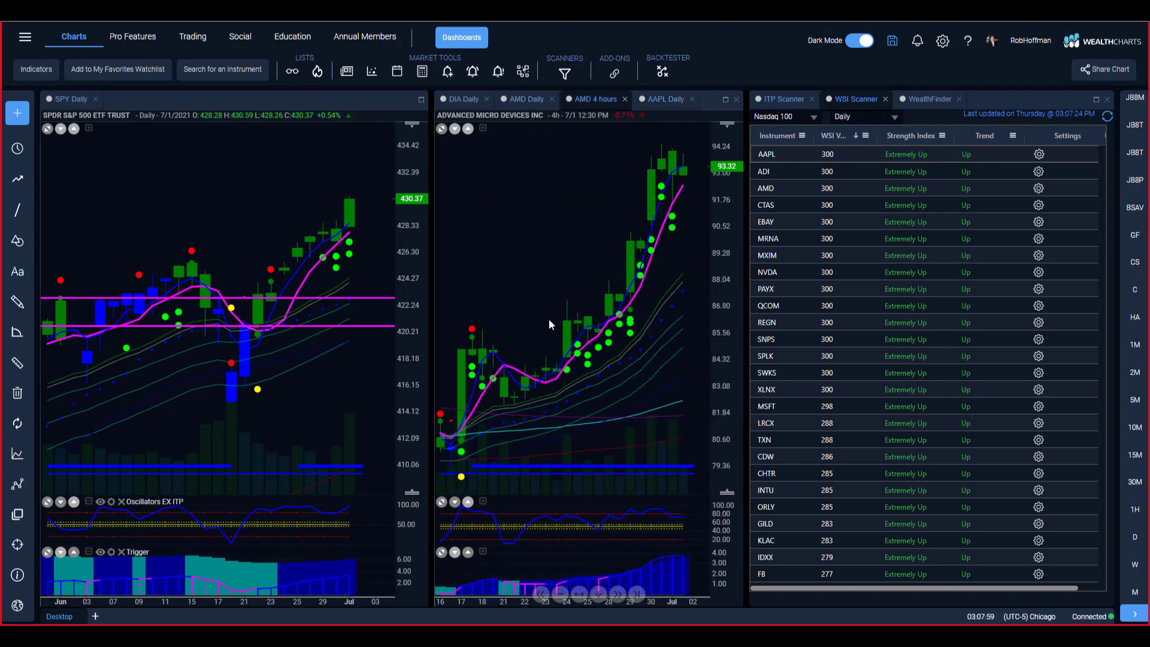
mouse_move(376, 472)
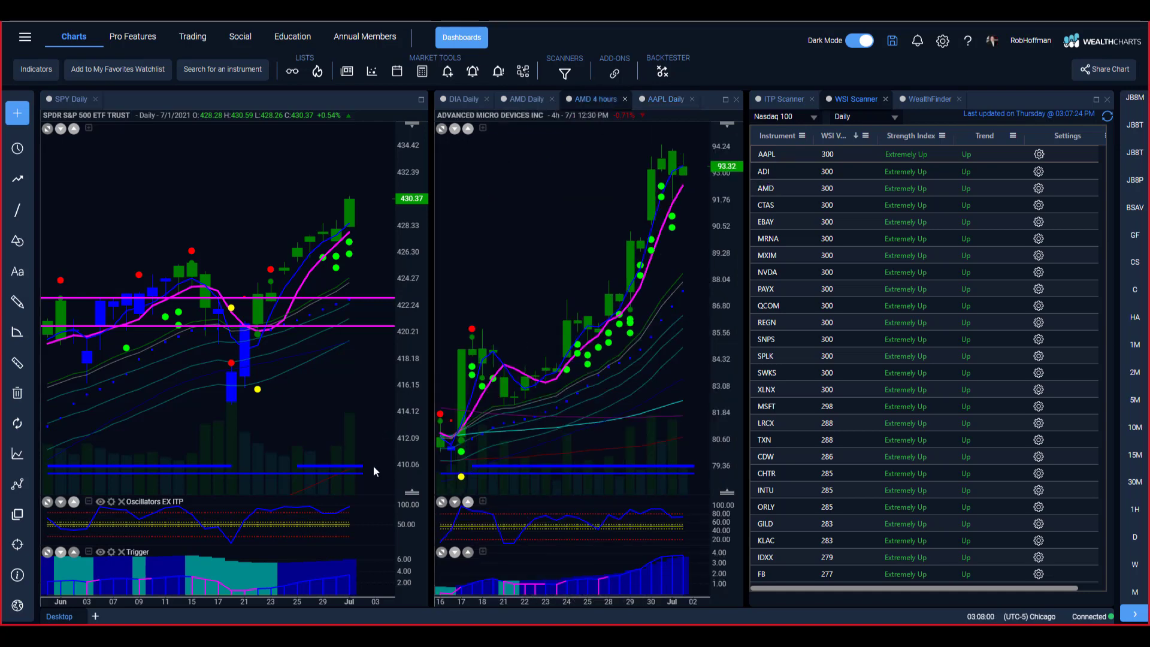
left_click_drag(367, 521, 466, 447)
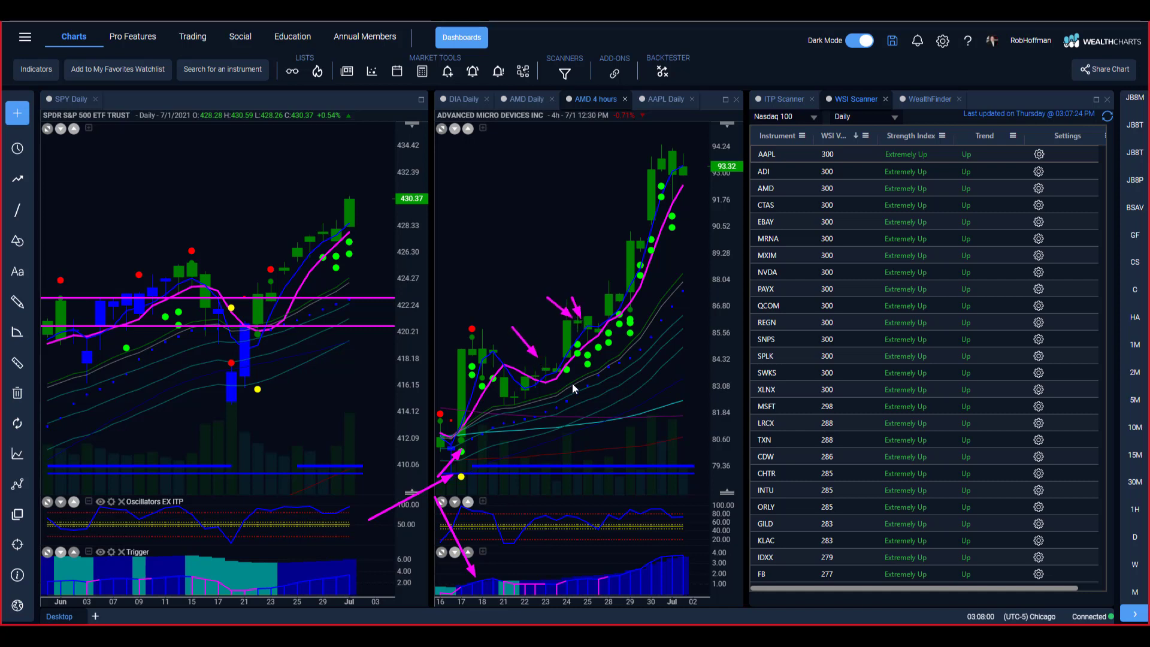
mouse_move(572, 291)
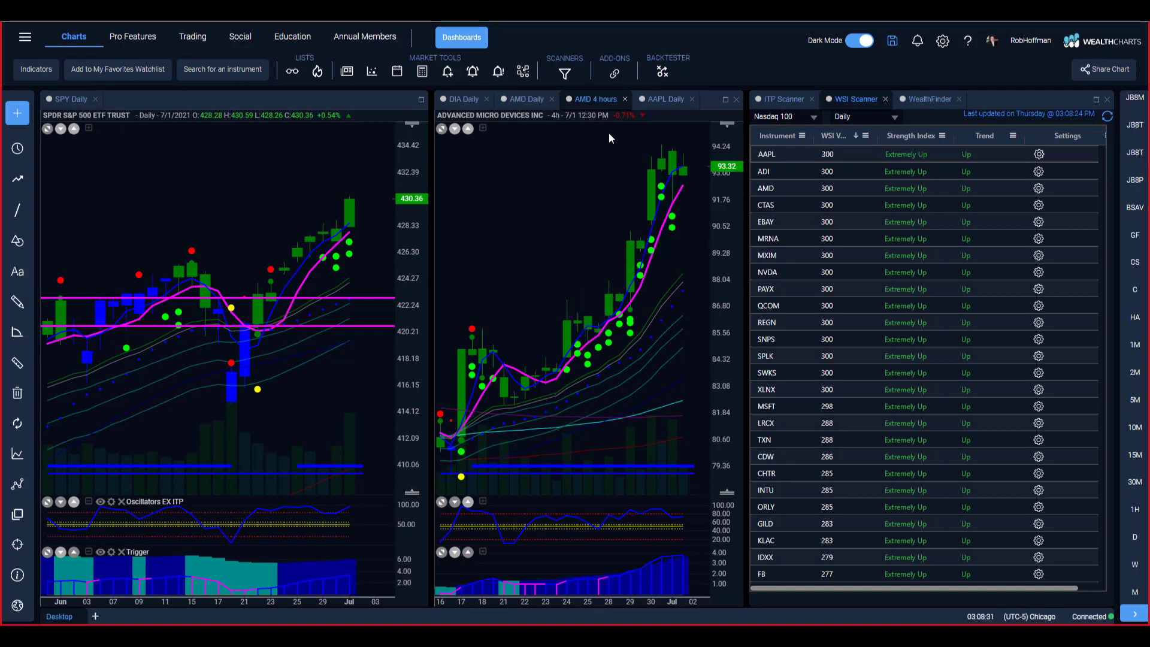
Show AMD daily bars and point temporary arrows at the mid-June breakout candle
left_click(526, 98)
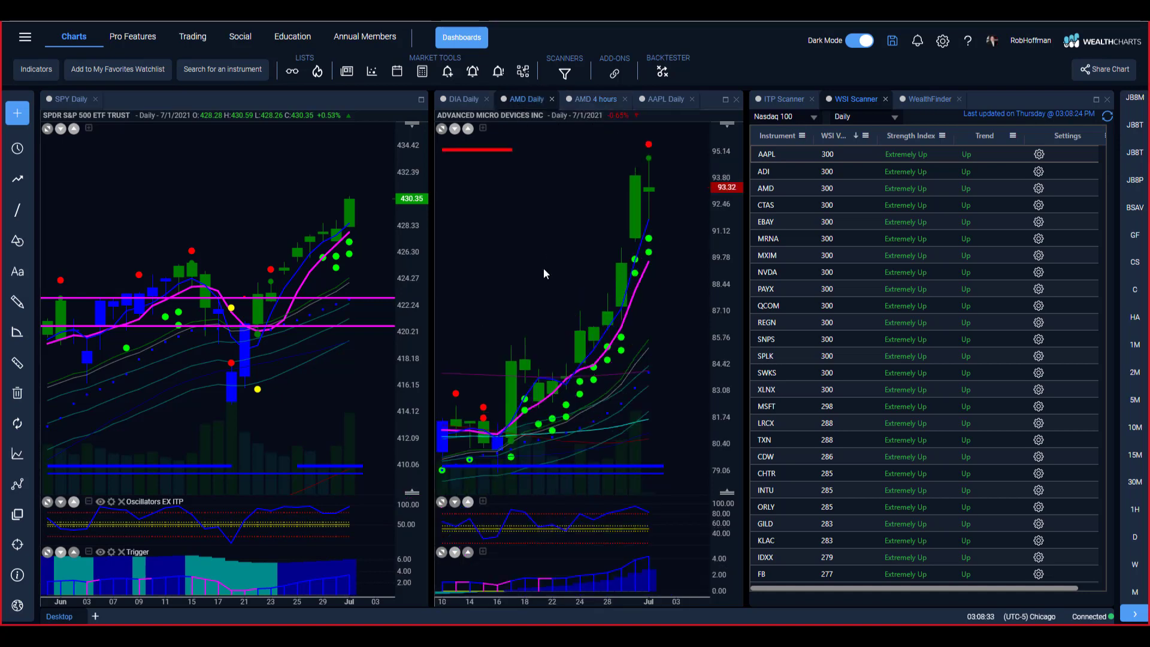
mouse_move(519, 24)
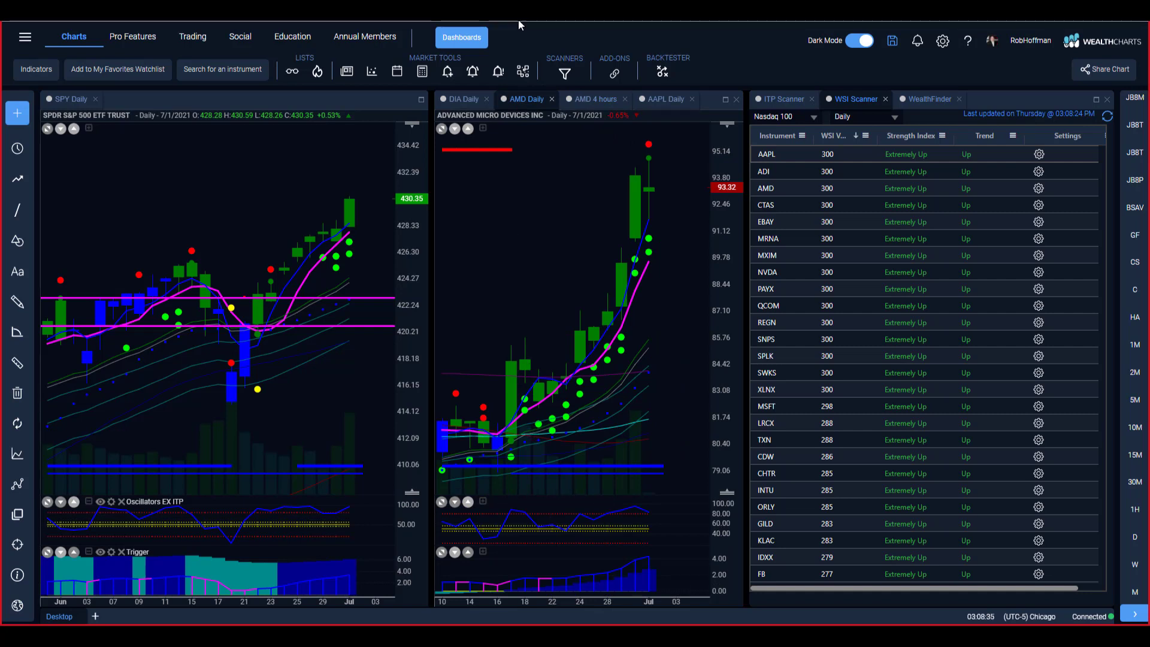
left_click_drag(483, 305, 517, 341)
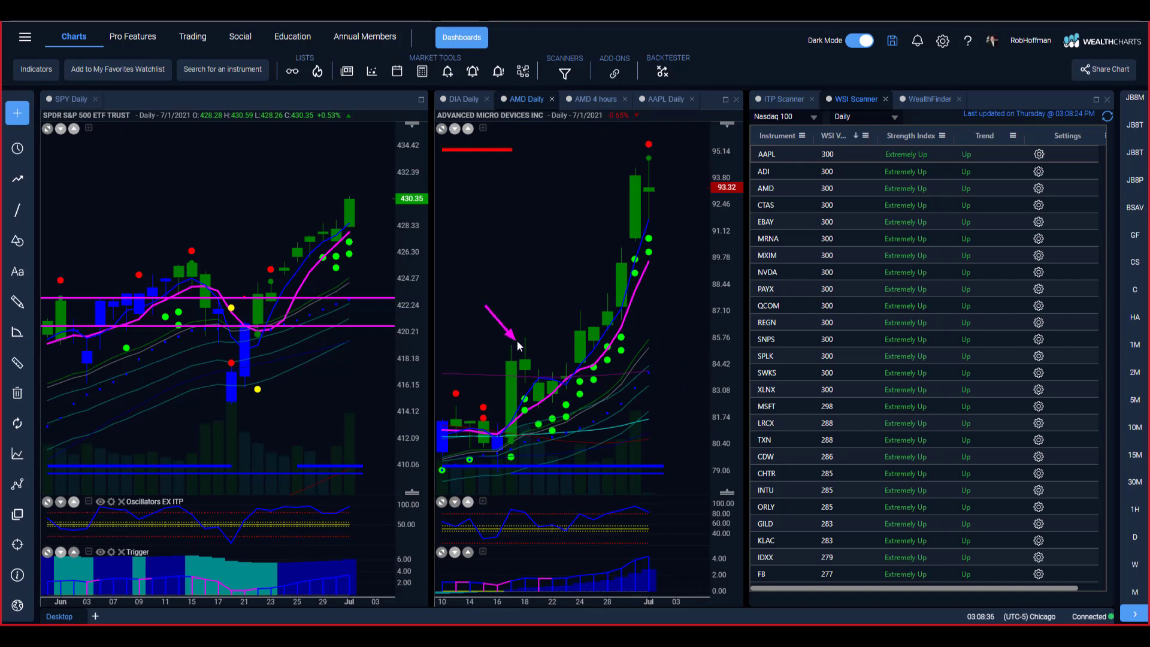
left_click_drag(510, 339, 674, 339)
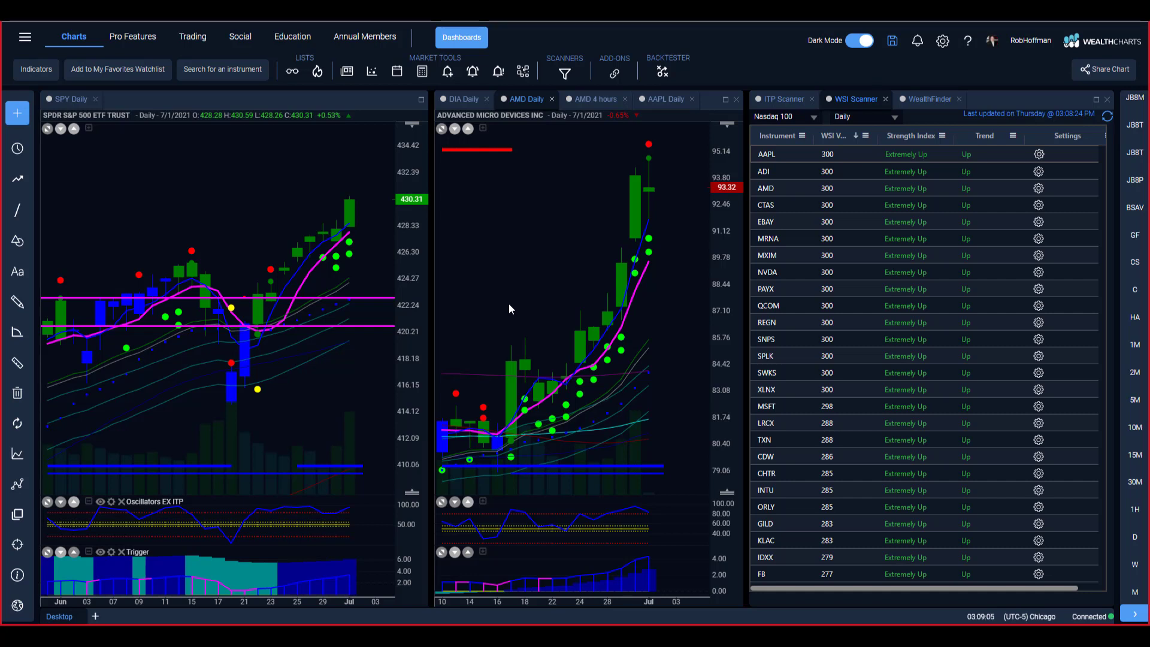
mouse_move(467, 236)
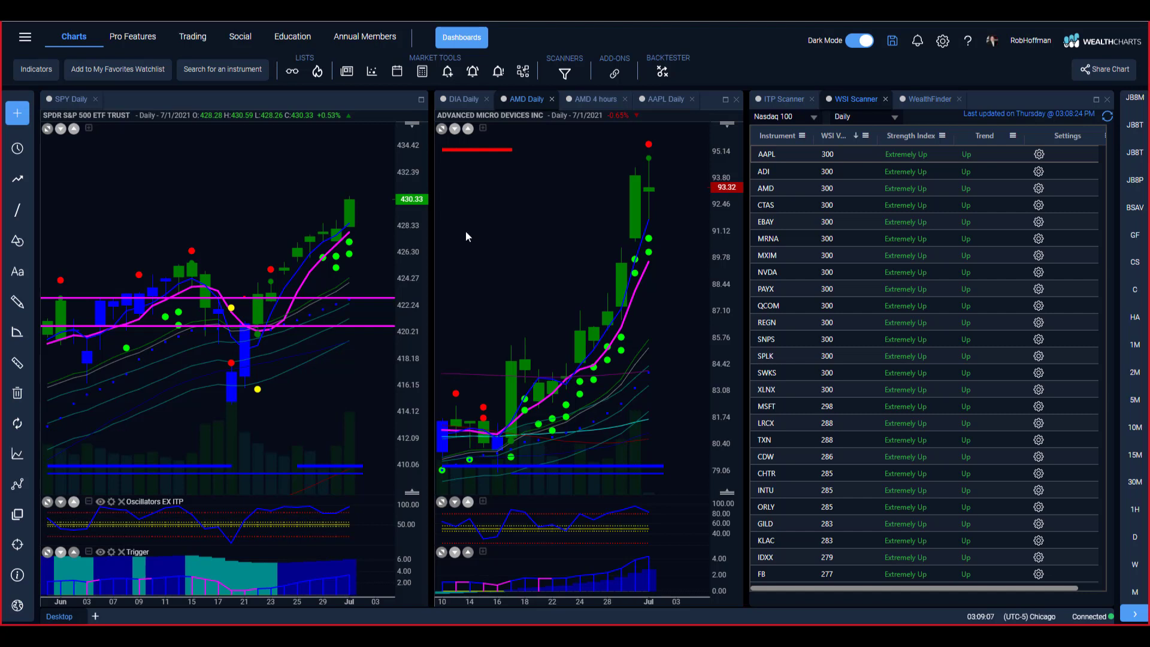
mouse_move(547, 217)
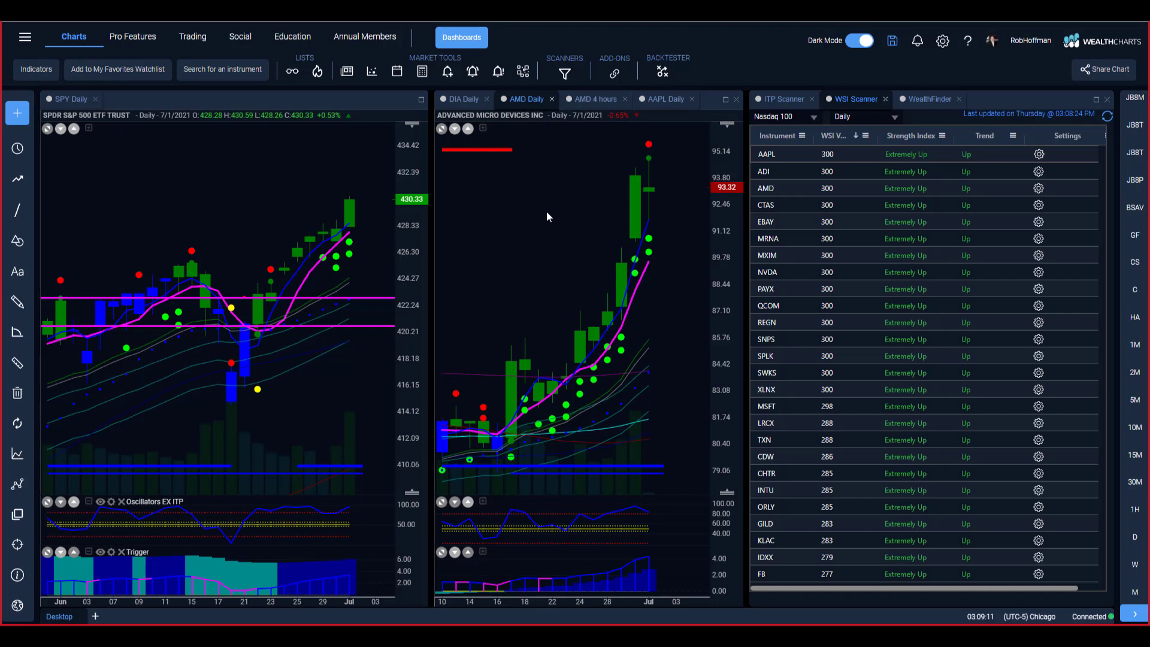